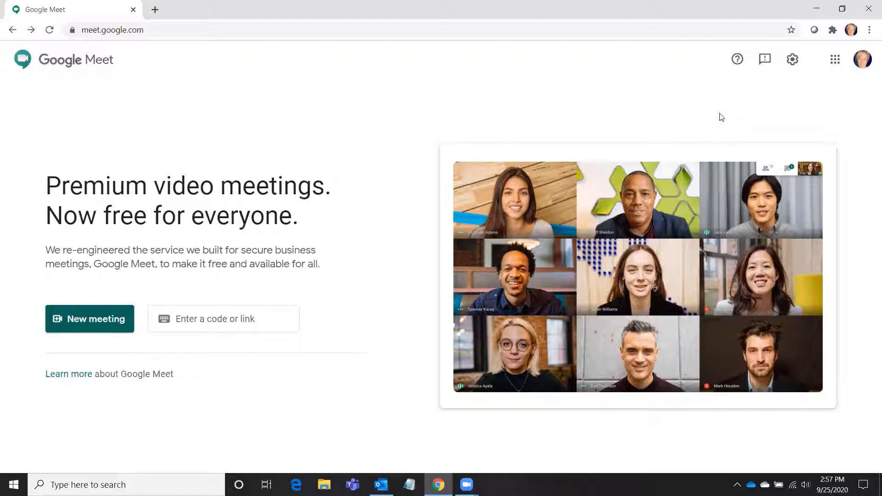
mouse_move(389, 111)
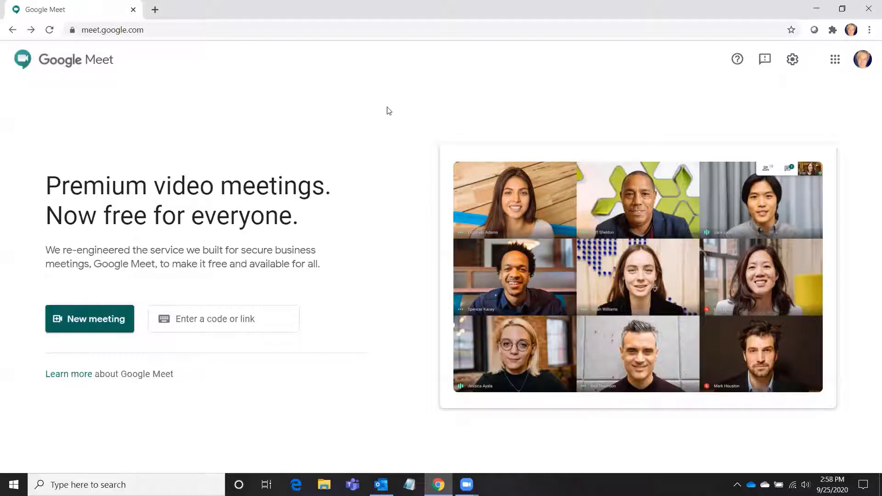
mouse_move(862, 59)
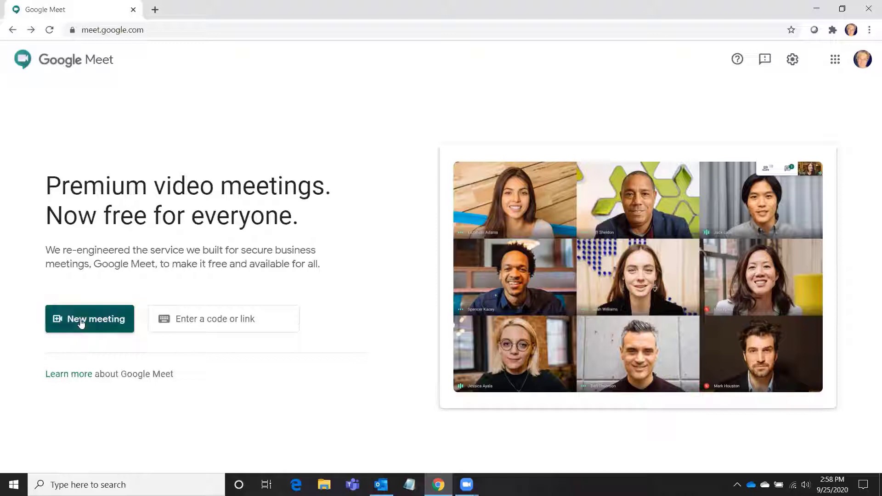
Open the New meeting menu showing link, instant start and Calendar options
left_click(89, 319)
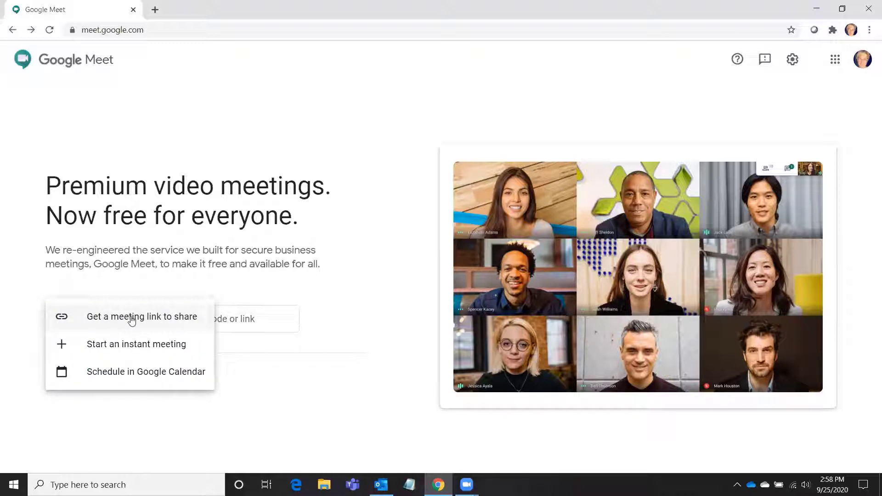
mouse_move(101, 378)
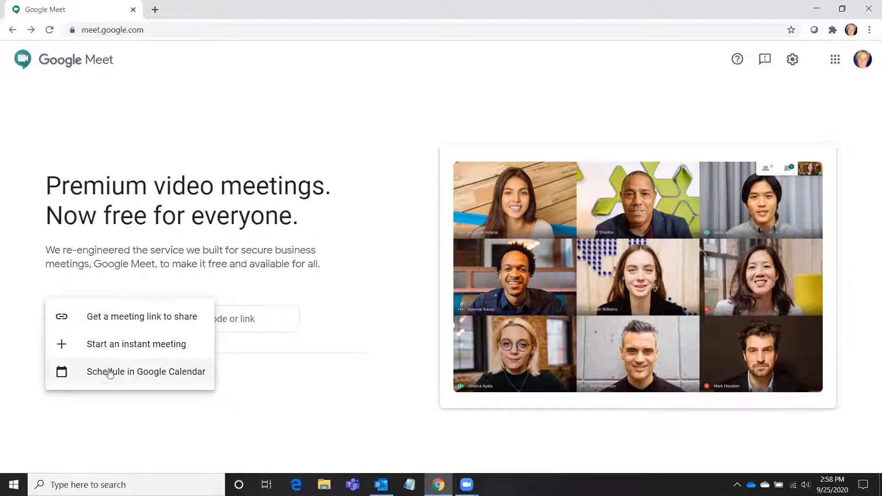
mouse_move(124, 348)
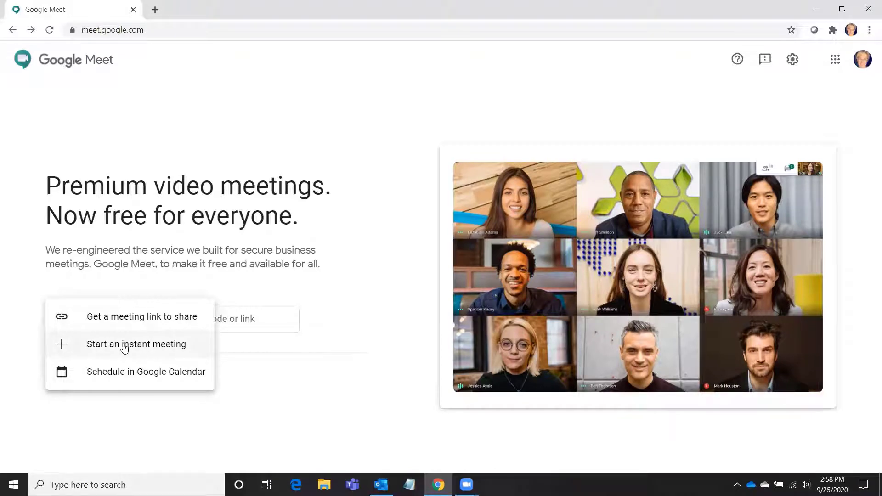
Start an instant meeting and turn on background blur in the preview
left_click(136, 344)
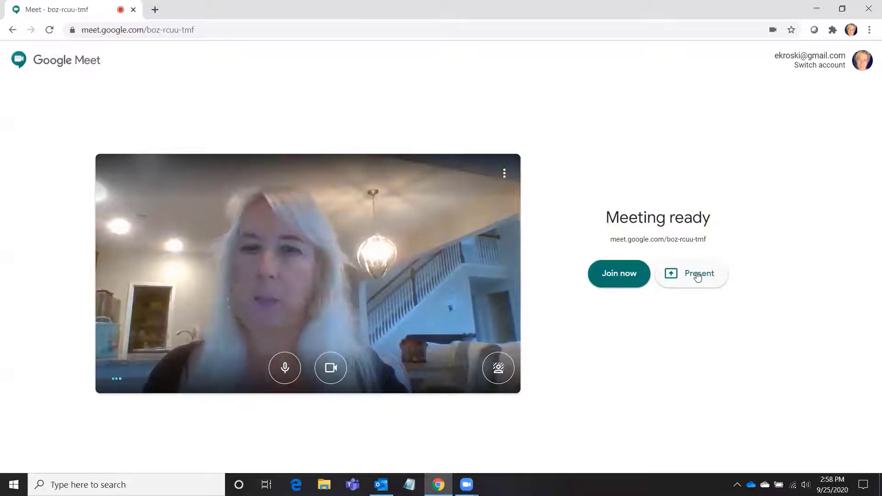
mouse_move(613, 280)
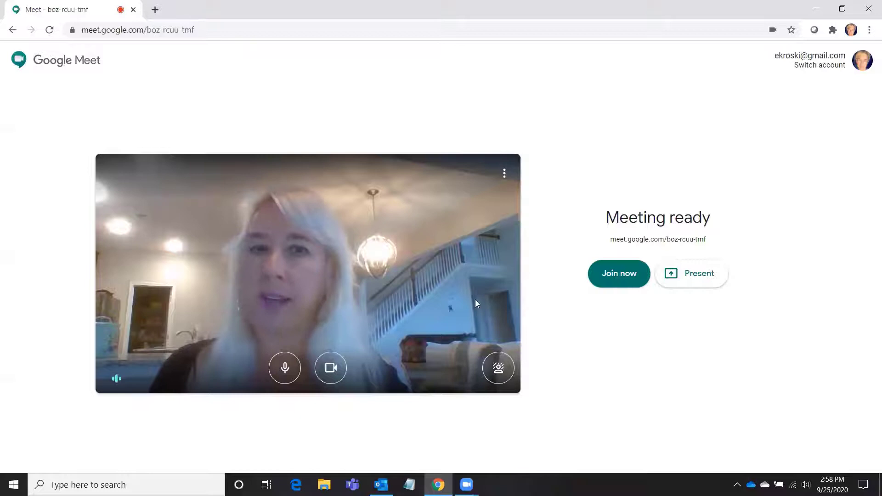
mouse_move(331, 373)
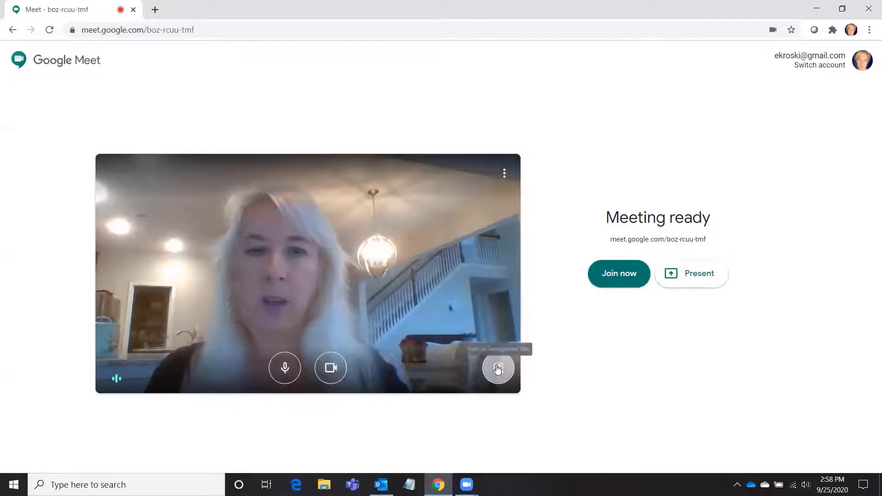
left_click(498, 368)
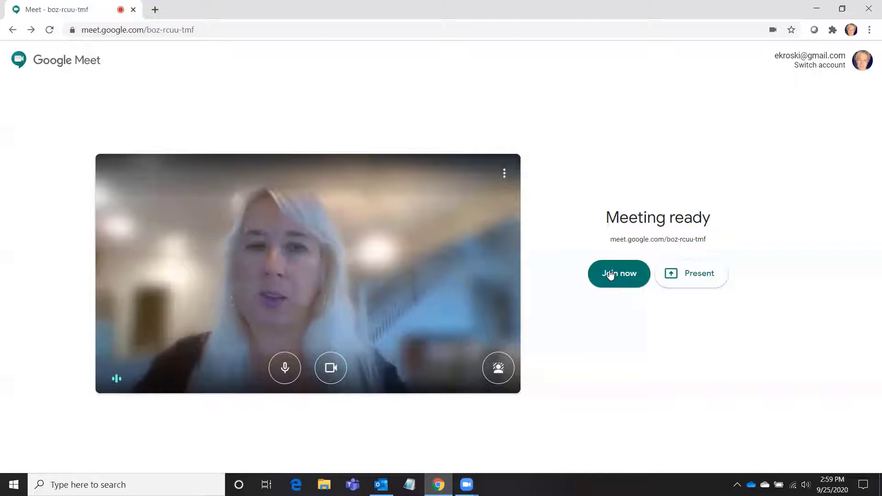
Join the instant meeting and close the Add others dialog
left_click(619, 273)
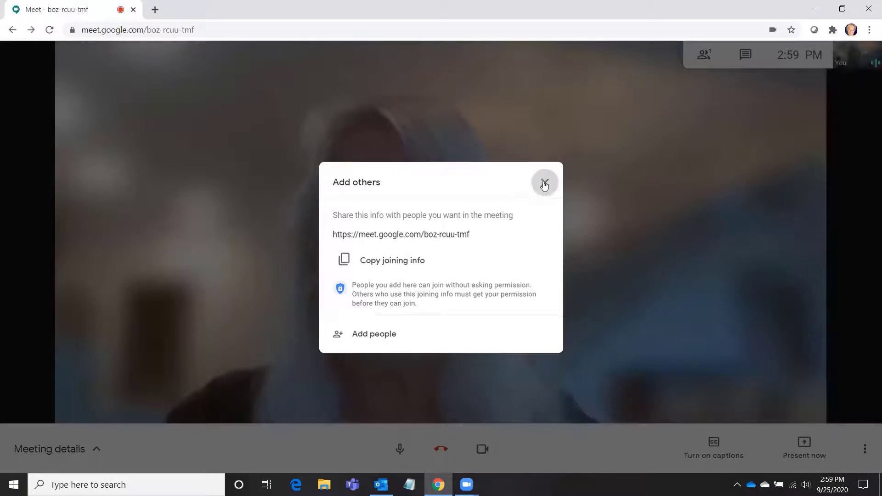
left_click(544, 183)
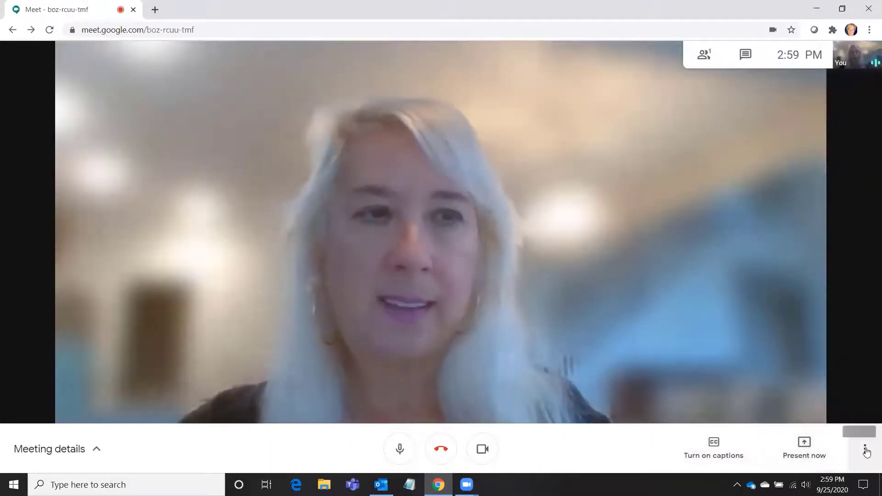
left_click(866, 447)
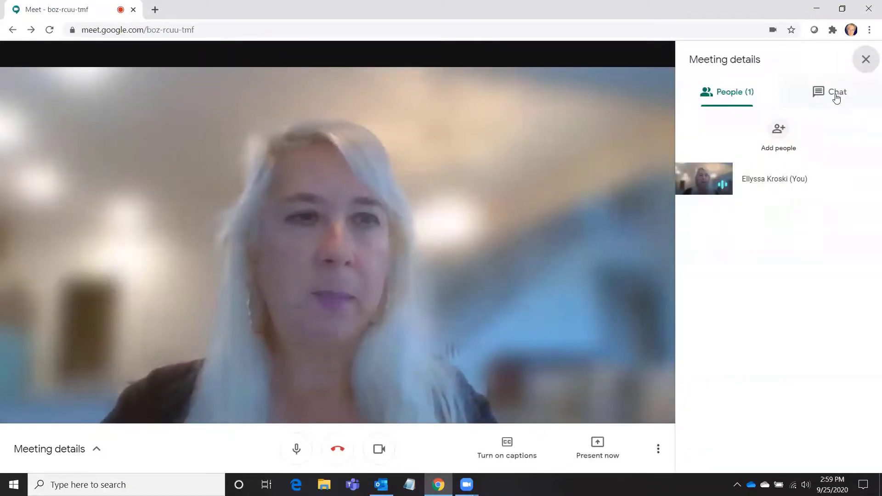
mouse_move(865, 60)
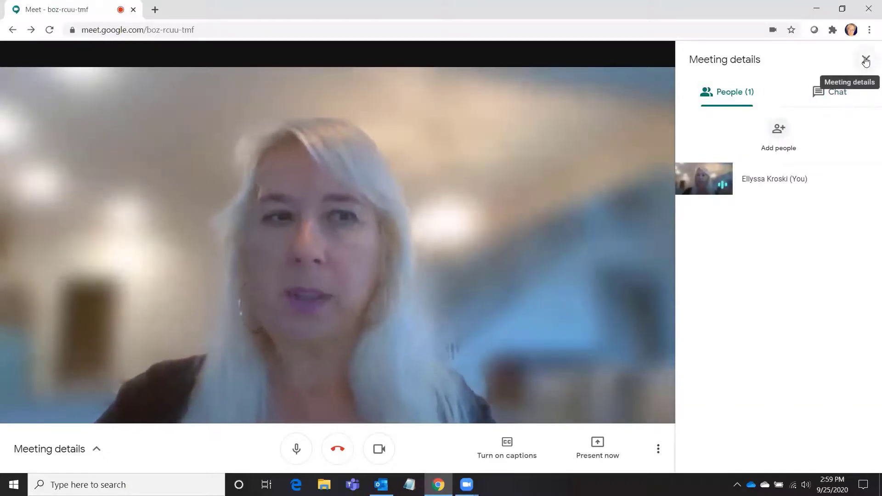
left_click(866, 60)
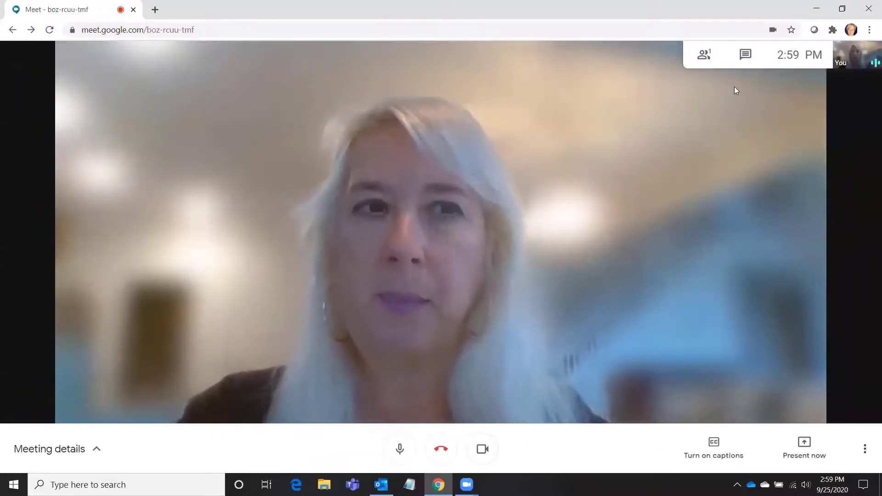